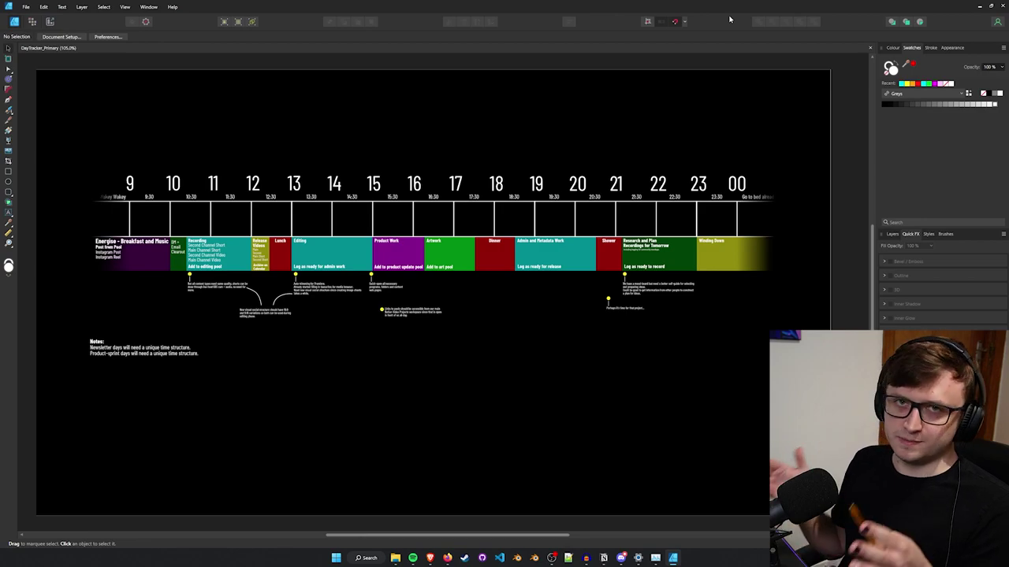
pyautogui.moveTo(362, 346)
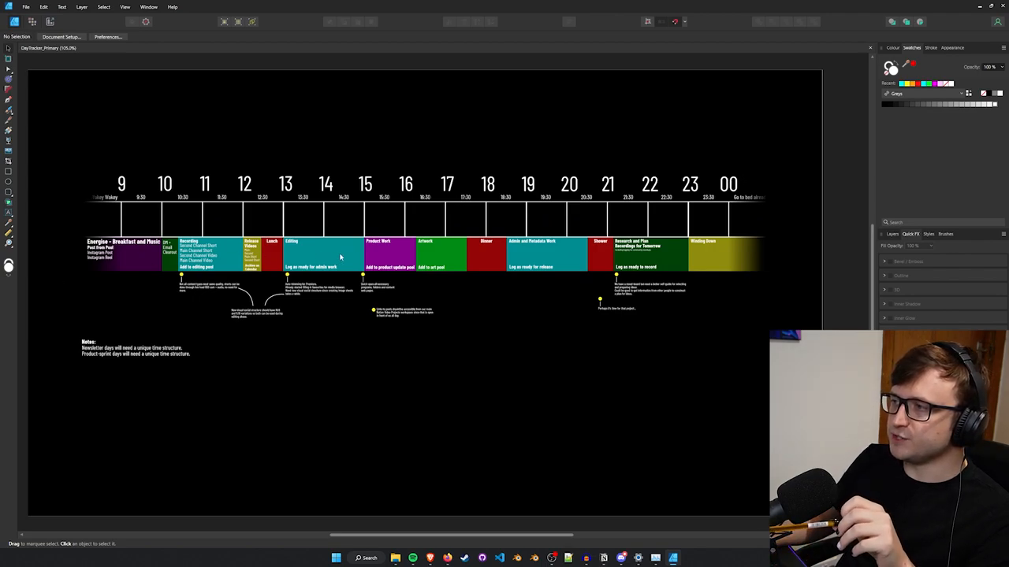
pyautogui.moveTo(220, 299)
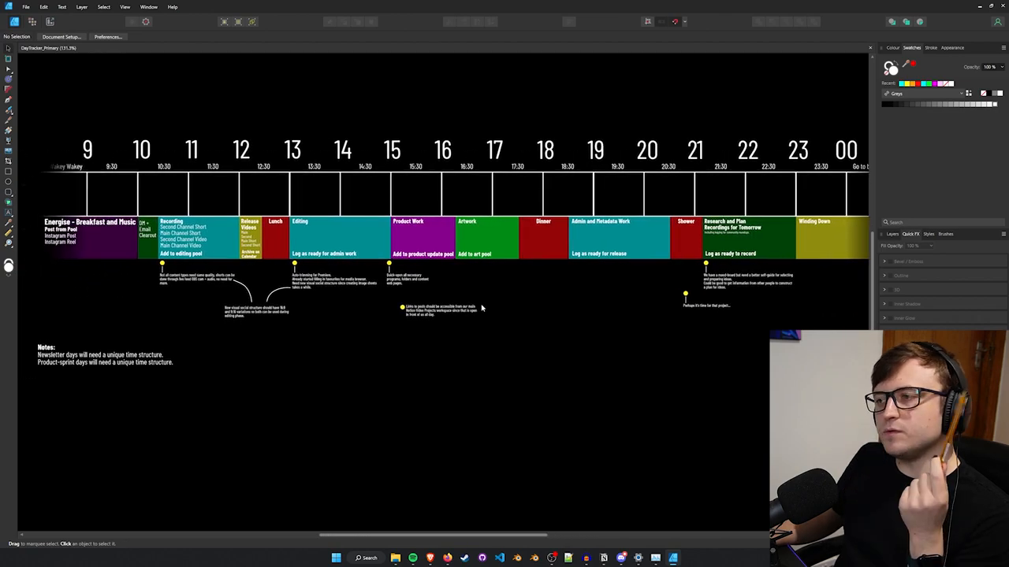
pyautogui.moveTo(348, 131)
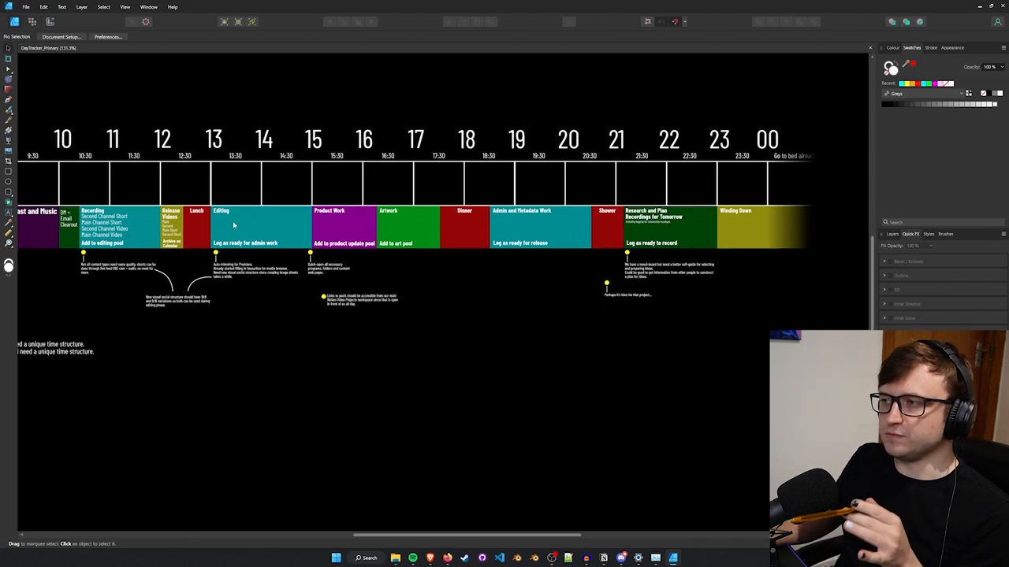
pyautogui.moveTo(271, 257)
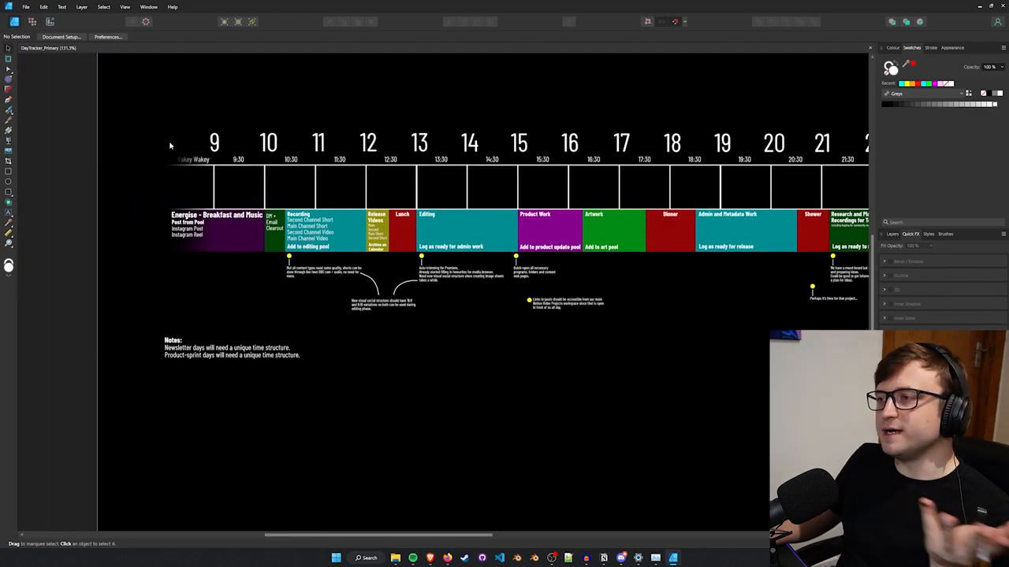
pyautogui.moveTo(147, 130)
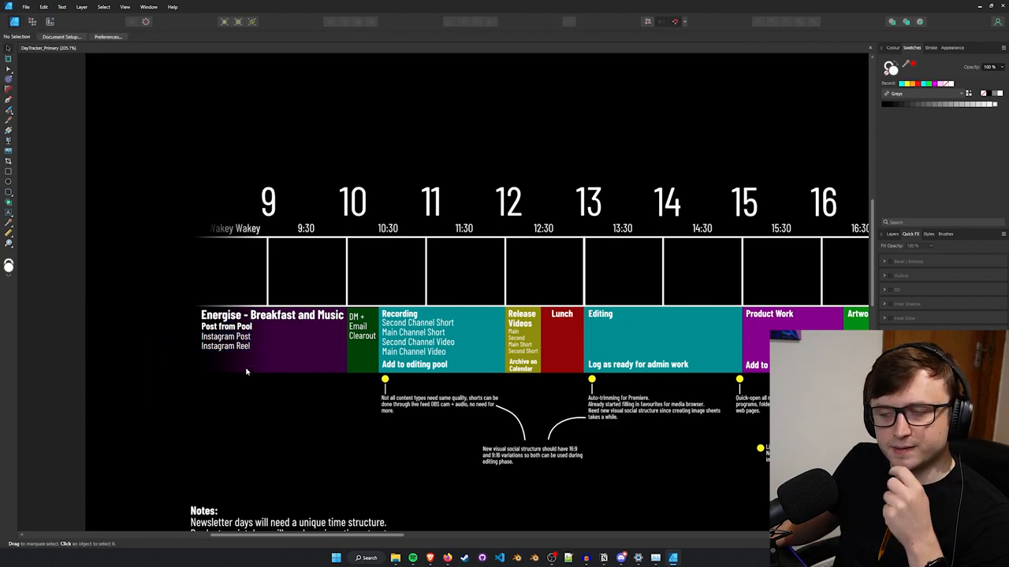
pyautogui.moveTo(246, 402)
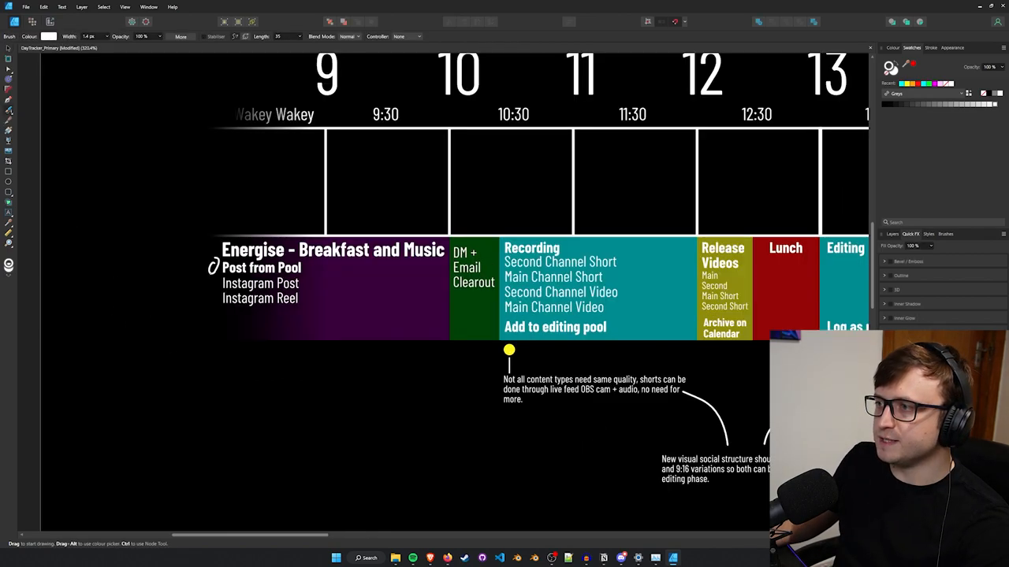
# - Scroll down to the Energise block to reach the area for the Create arrow and underlines
pyautogui.scroll(-3)
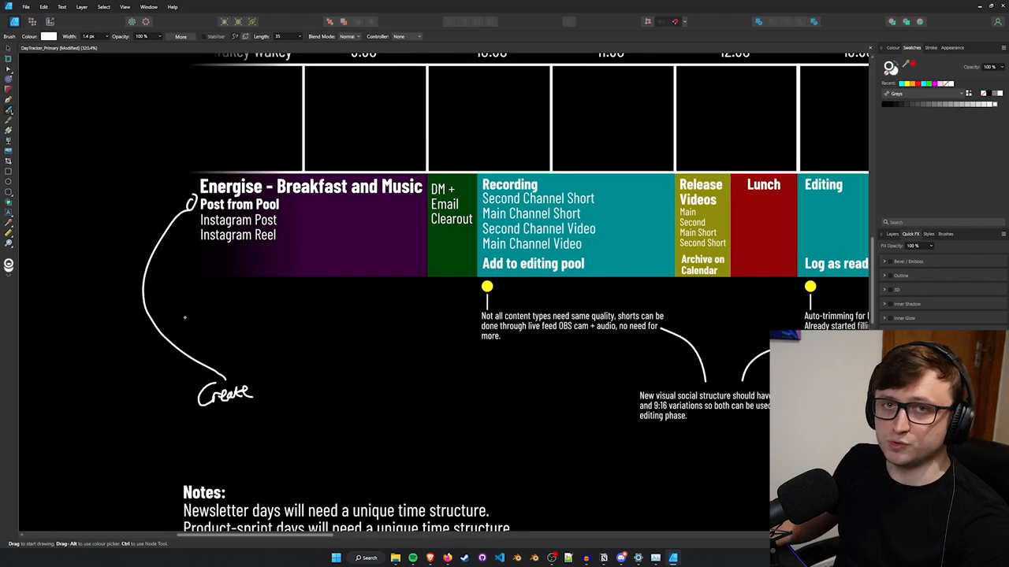
pyautogui.scroll(-3)
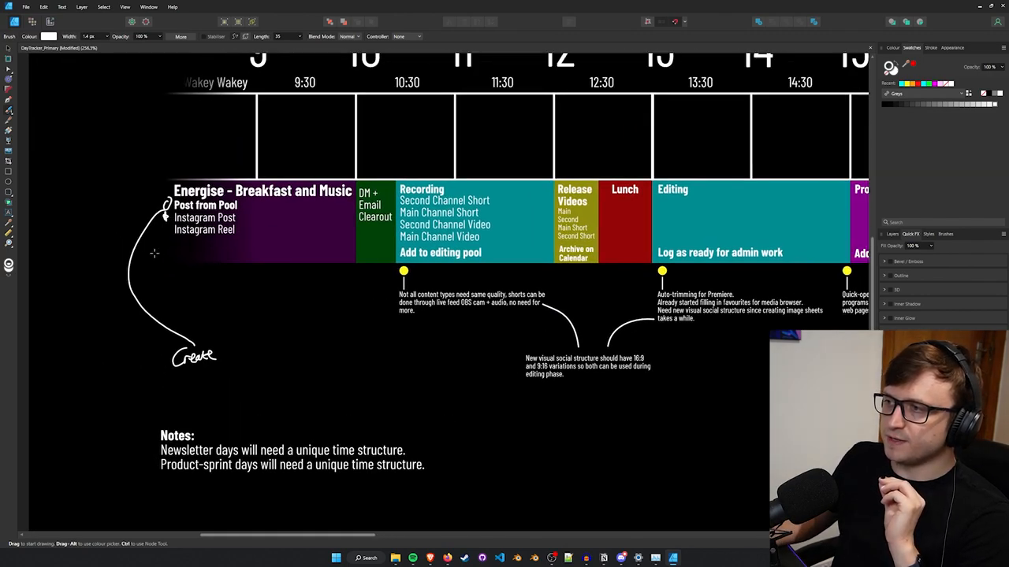
pyautogui.moveTo(188, 240)
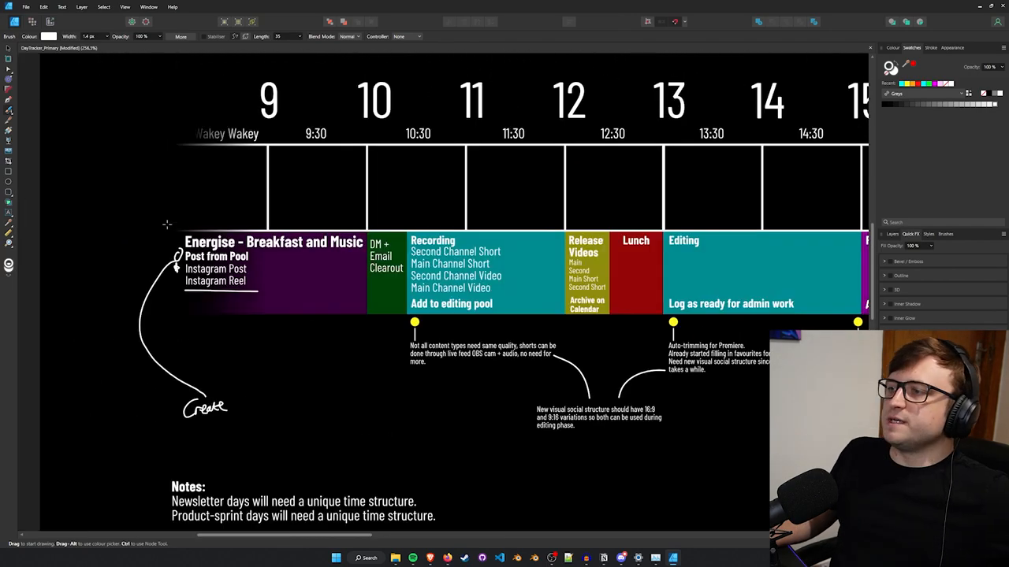
pyautogui.moveTo(364, 217)
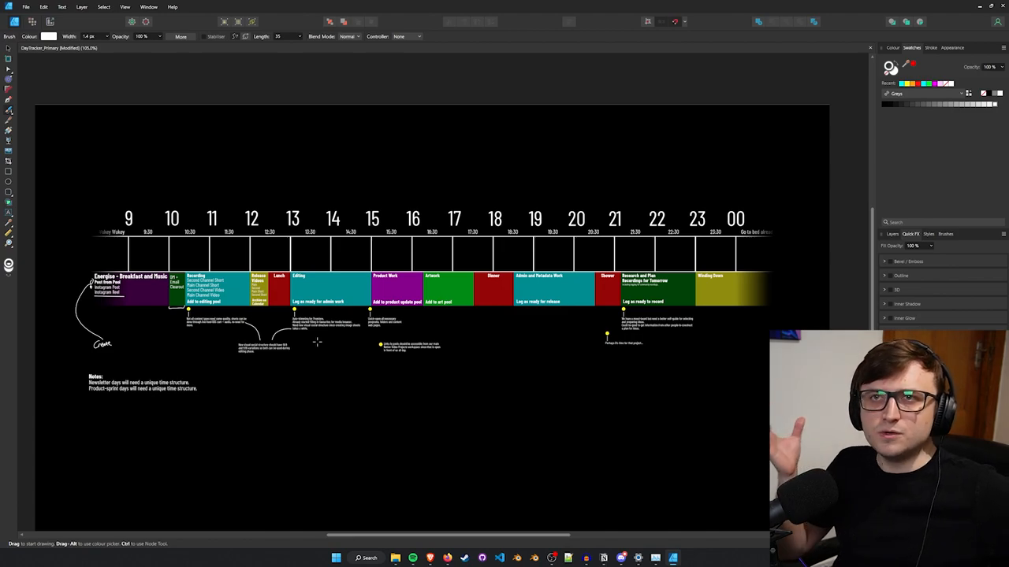
pyautogui.moveTo(198, 197)
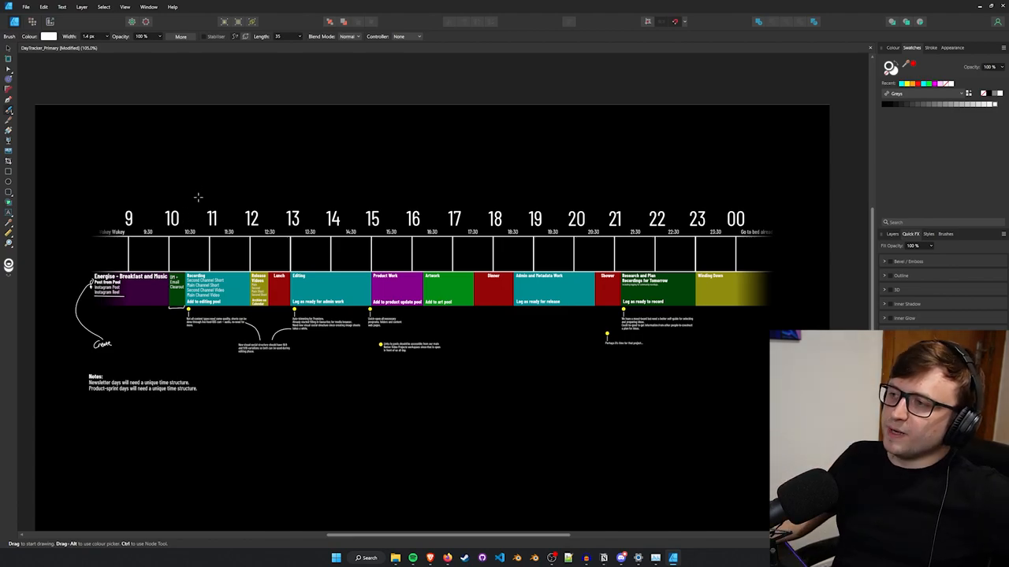
pyautogui.moveTo(220, 178)
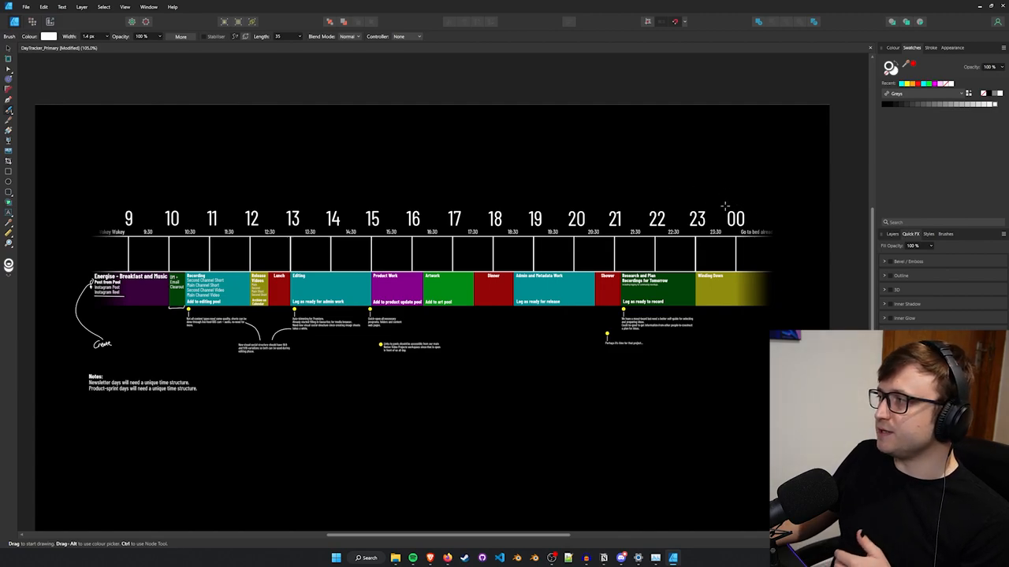
pyautogui.moveTo(737, 192)
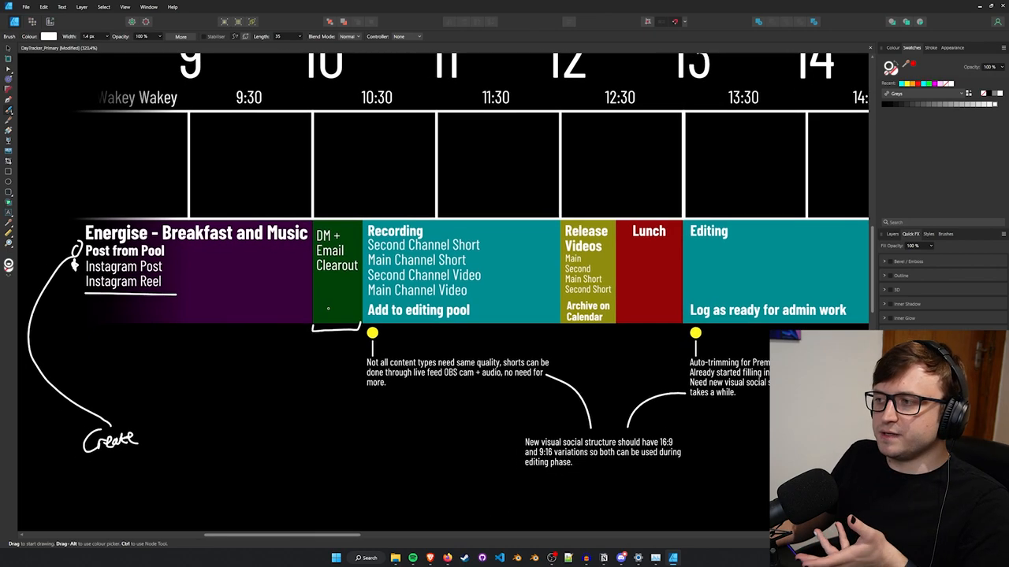
# - Scroll down to the DM + Email Clearout block for the underline strokes
pyautogui.scroll(-3)
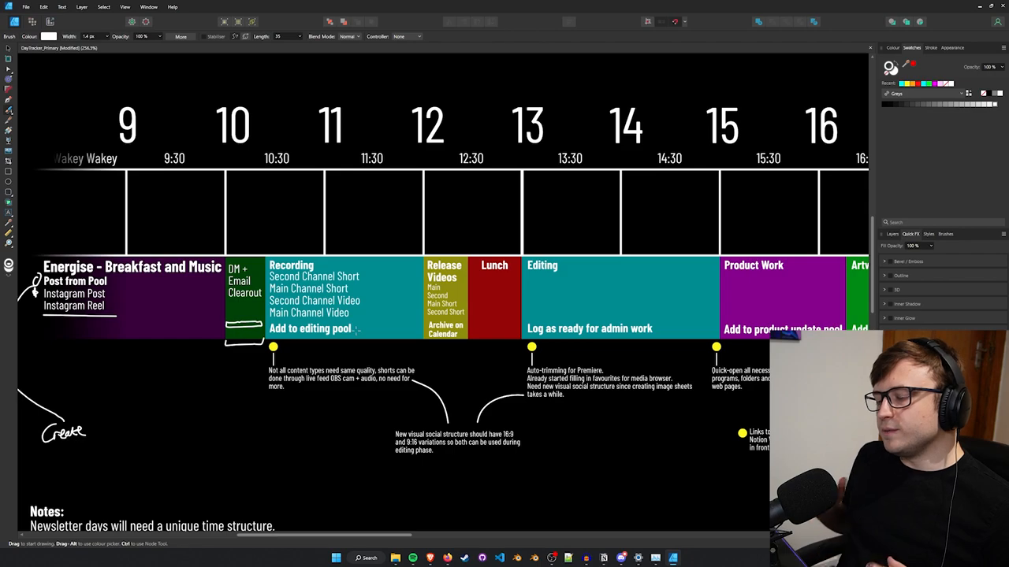
# - Sketch a bracket above the 11–13 hour markers with a second stroke extending it across the timeline
pyautogui.scroll(-3)
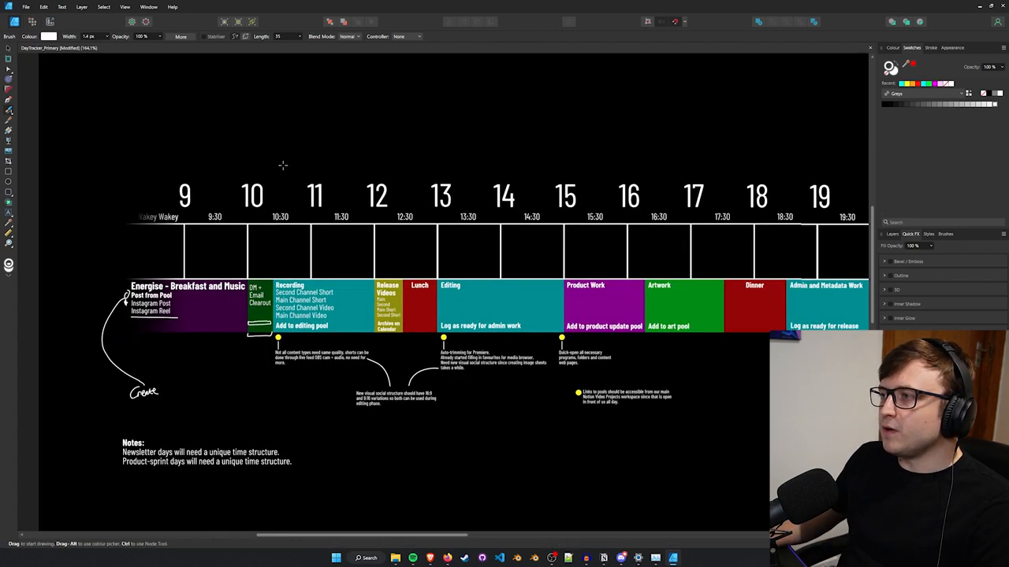
pyautogui.moveTo(276, 170); pyautogui.dragTo(413, 167)
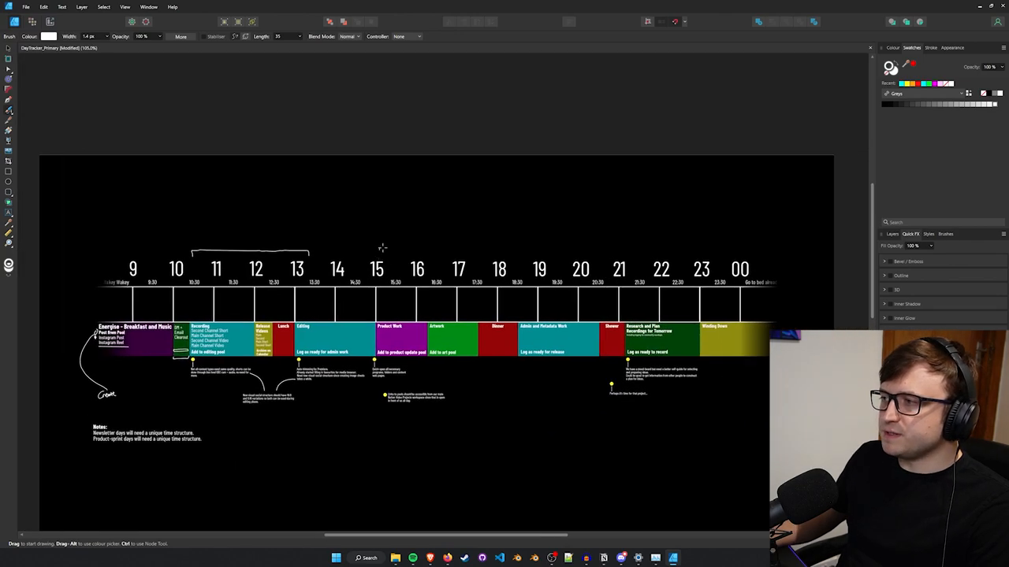
pyautogui.moveTo(378, 240); pyautogui.dragTo(749, 253)
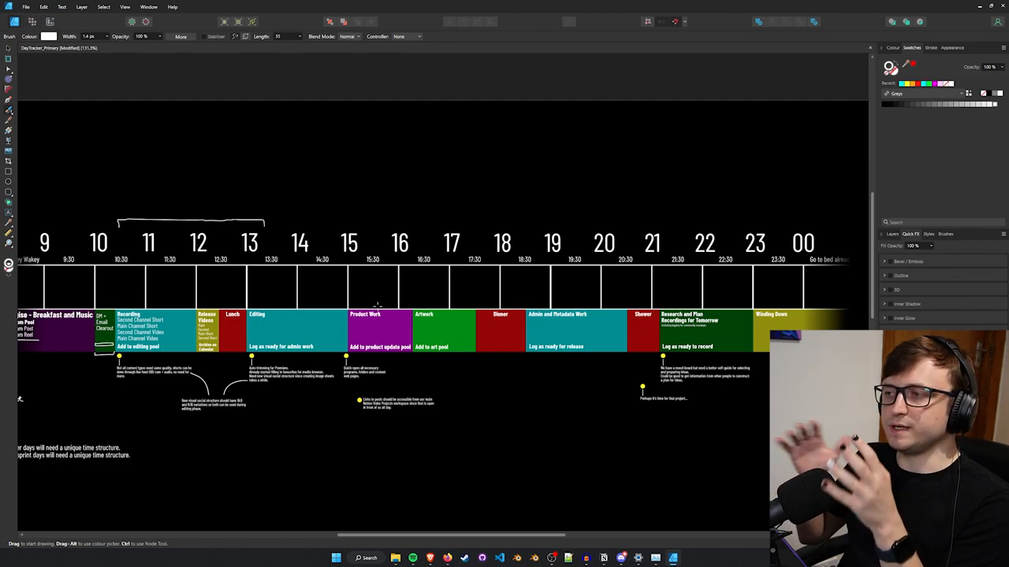
pyautogui.moveTo(385, 192)
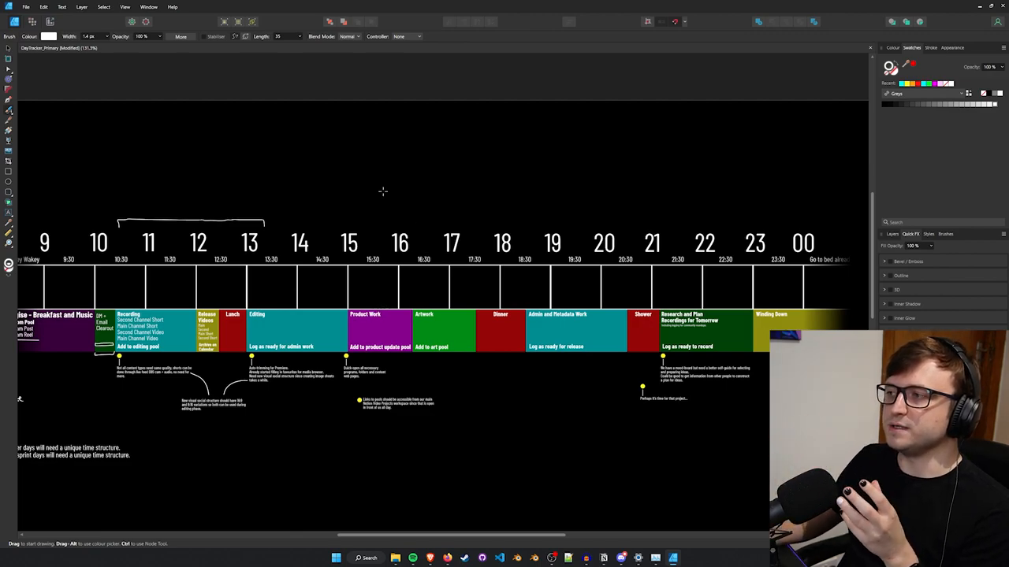
# - Sketch small bracket strokes beside the Second and Main Channel Short entries
pyautogui.moveTo(362, 213); pyautogui.dragTo(615, 208)
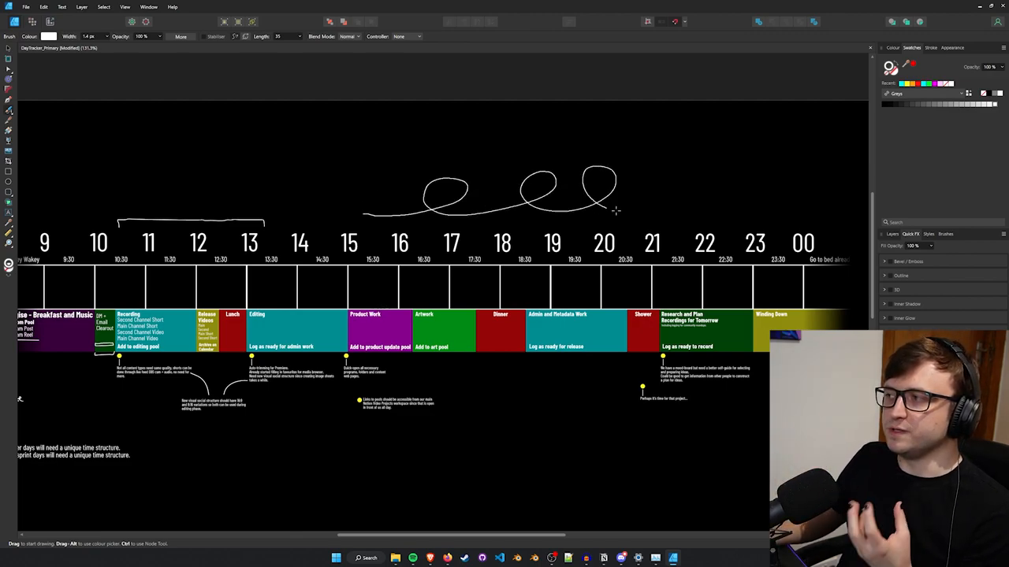
pyautogui.moveTo(618, 208); pyautogui.dragTo(713, 214)
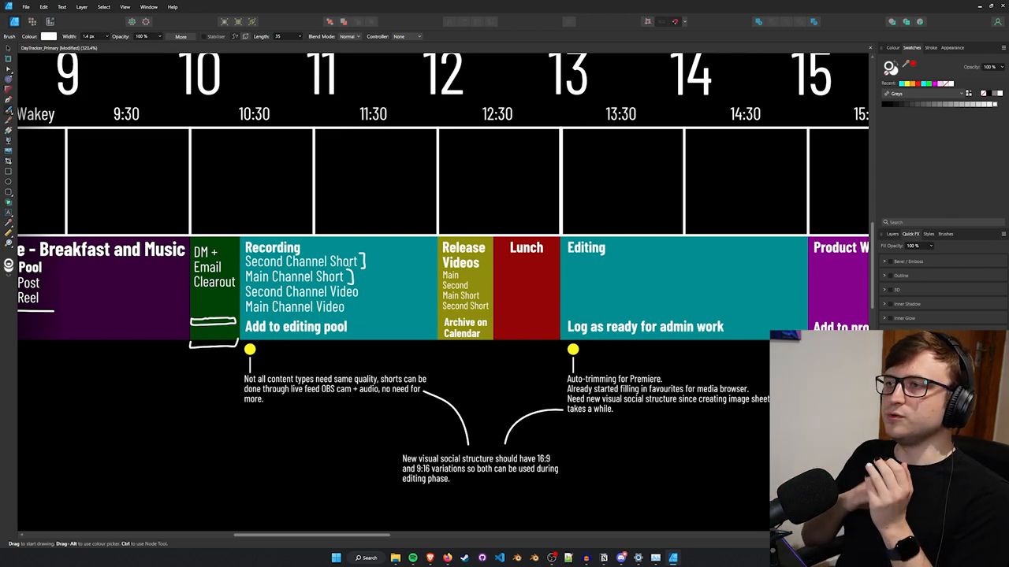
# - Draw a hooked underline beneath the Second and Main Channel Video lines
pyautogui.moveTo(360, 296); pyautogui.dragTo(386, 297)
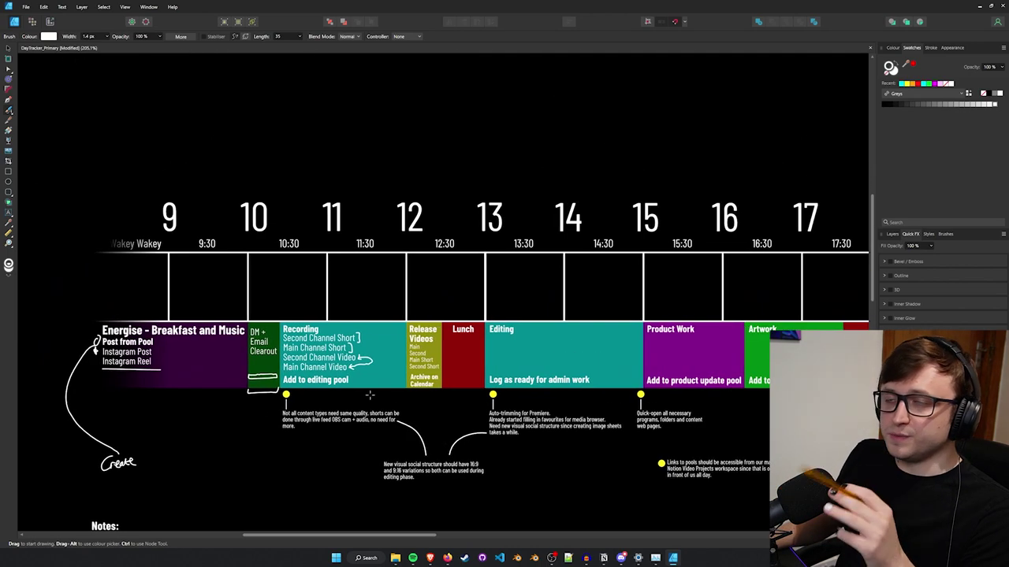
# - Draw wavy lines and small arrows beside the Recording block's sketched page shape
pyautogui.scroll(-3)
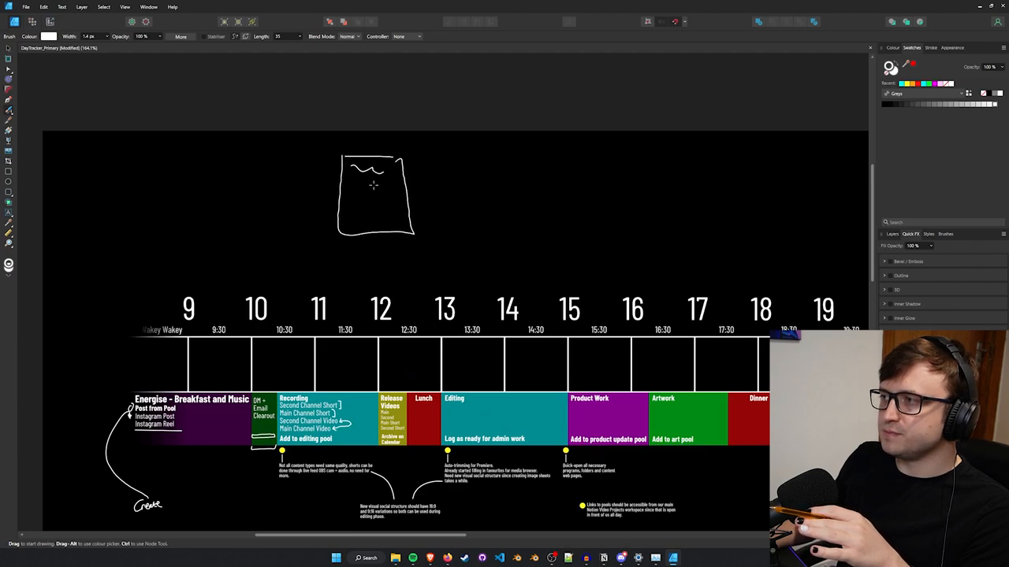
pyautogui.moveTo(355, 189); pyautogui.dragTo(425, 236)
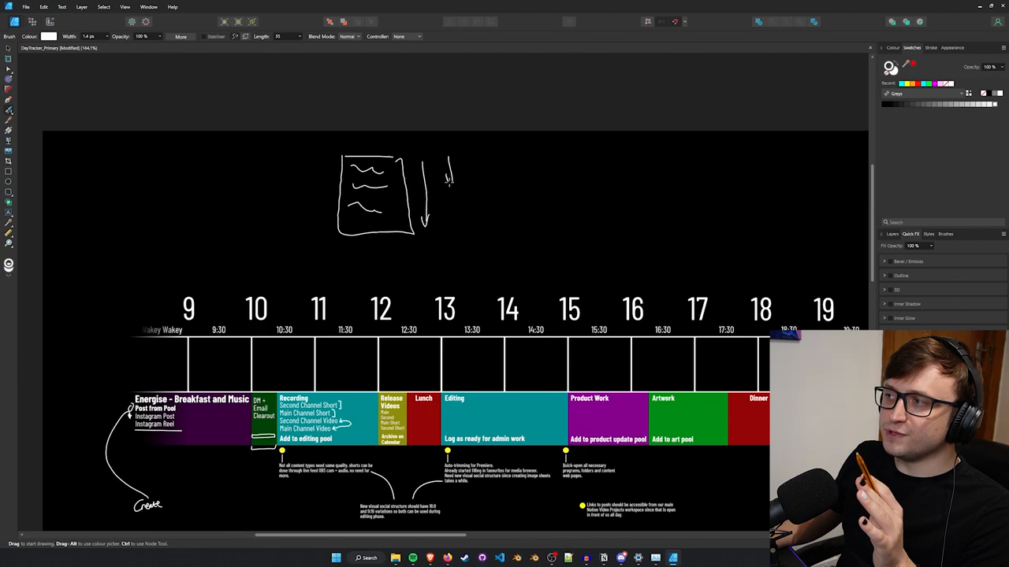
pyautogui.moveTo(429, 186); pyautogui.dragTo(485, 189)
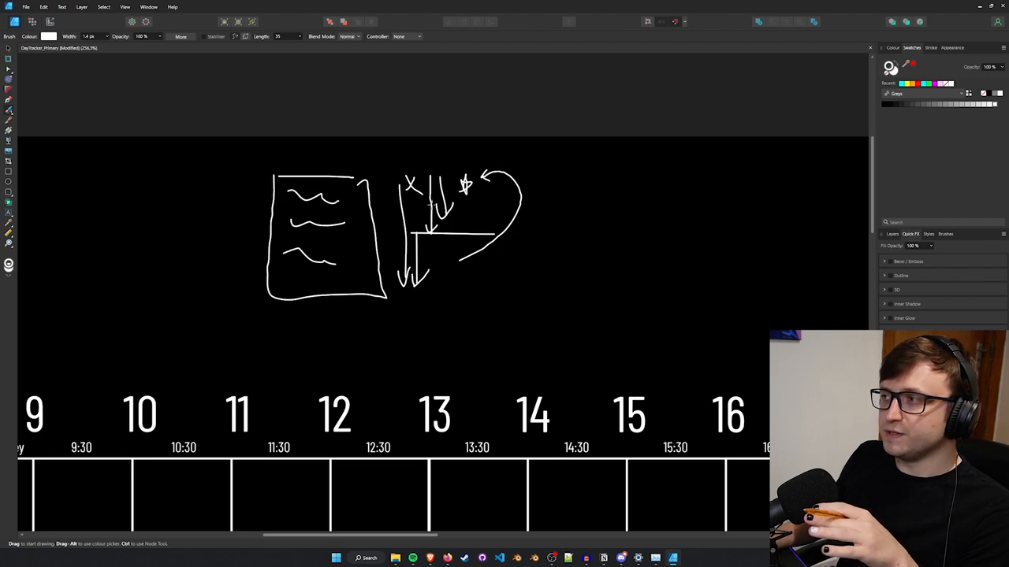
pyautogui.moveTo(407, 177); pyautogui.dragTo(422, 299)
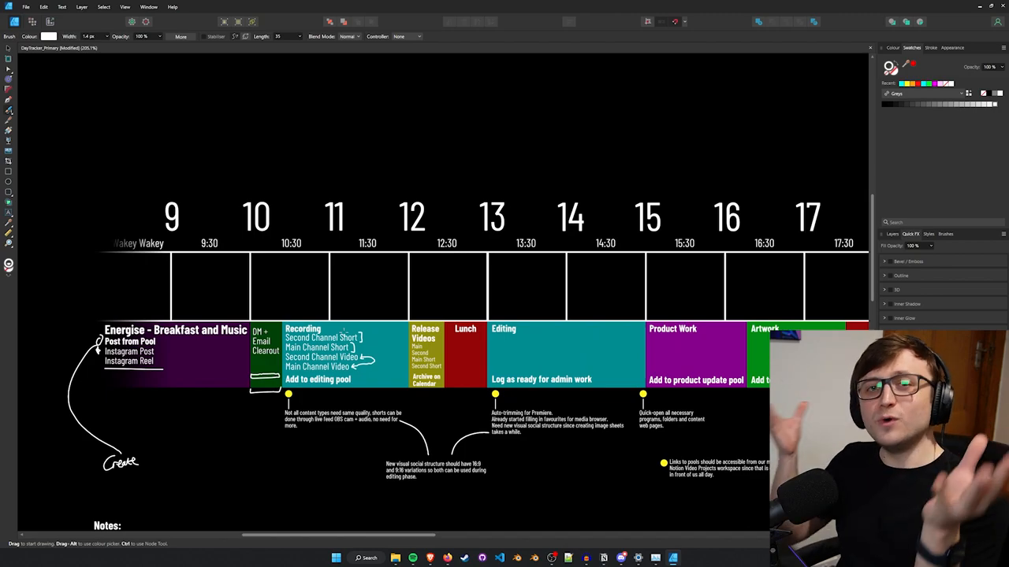
pyautogui.moveTo(454, 308)
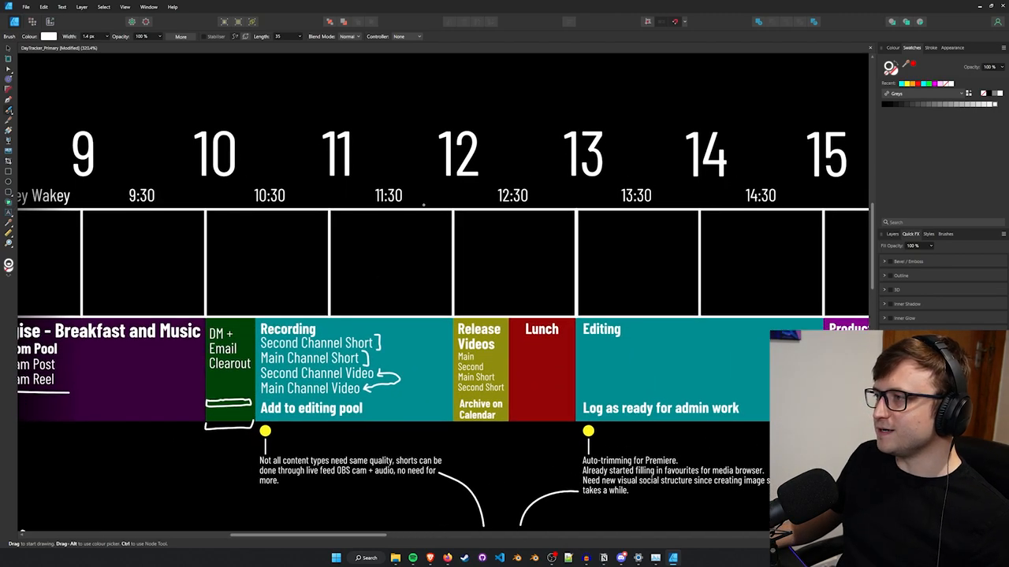
# - Add a bracket beside the Recording channel items and a downward arrow from the 12 hour column
pyautogui.moveTo(426, 208); pyautogui.dragTo(425, 299)
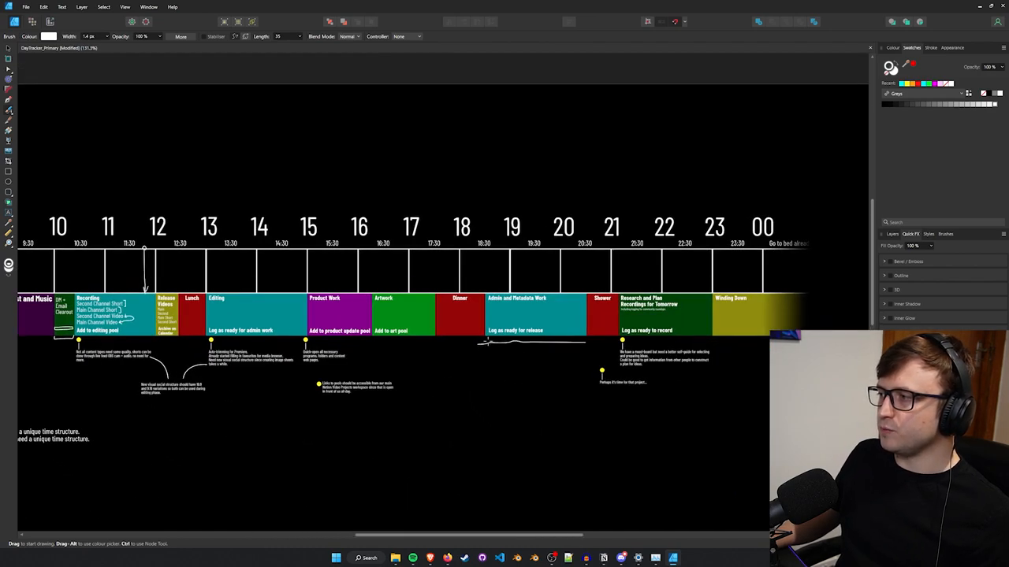
pyautogui.moveTo(481, 341); pyautogui.dragTo(583, 350)
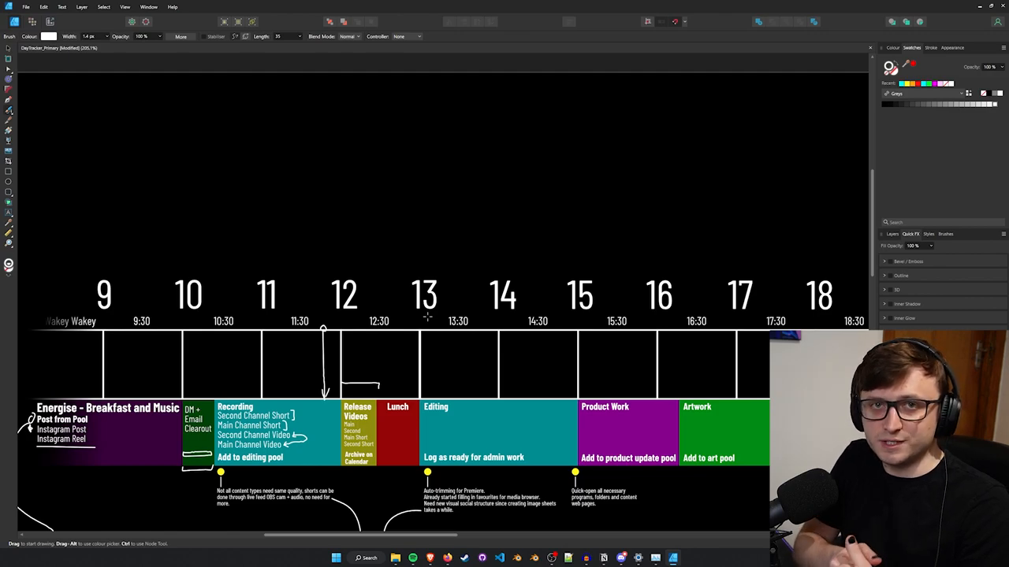
# - Add a stroke beside the 12 arrow, underline Lunch and hook an arrow into the Editing block
pyautogui.moveTo(180, 246); pyautogui.dragTo(428, 189)
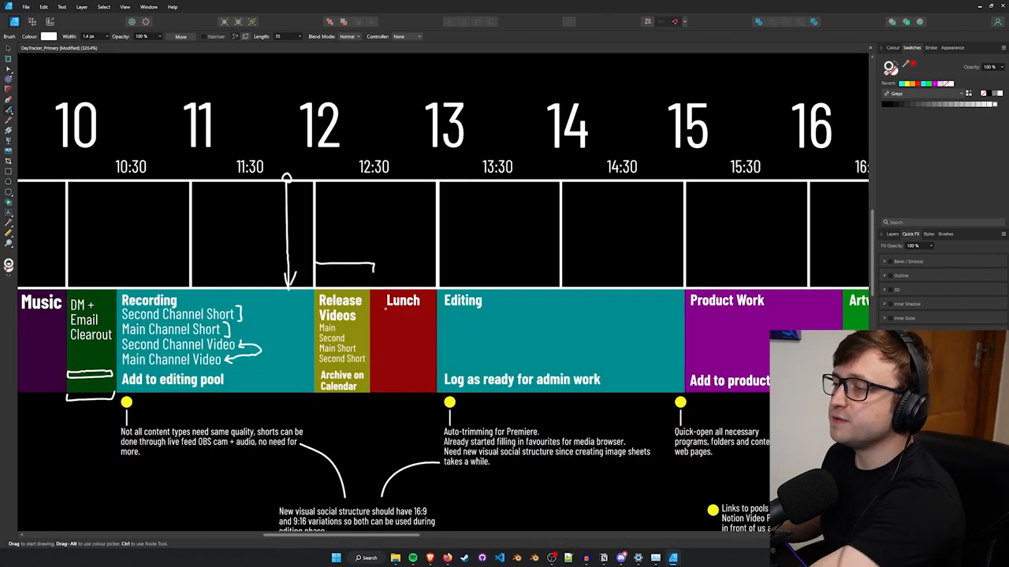
pyautogui.moveTo(382, 326); pyautogui.dragTo(412, 315)
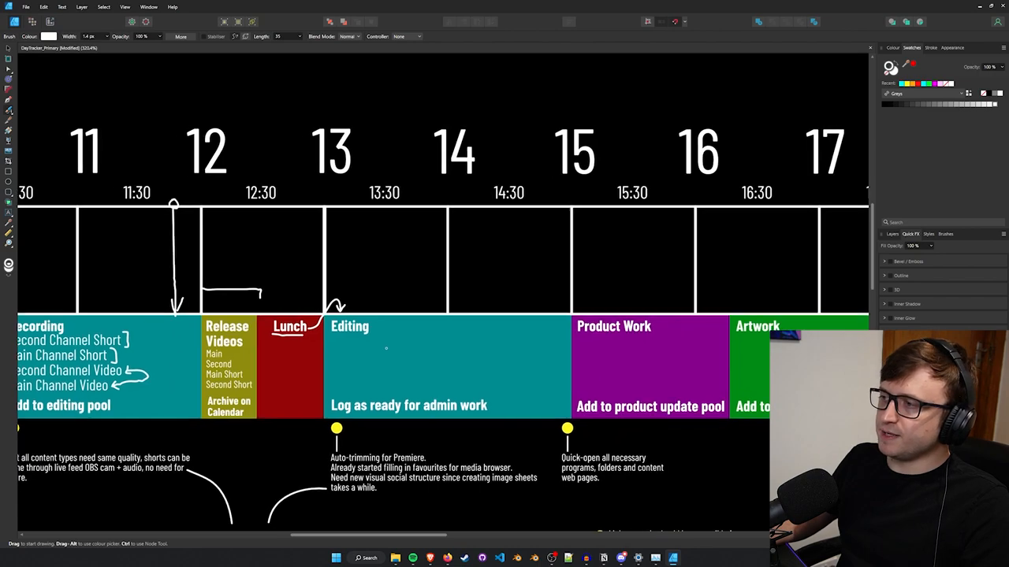
pyautogui.scroll(-3)
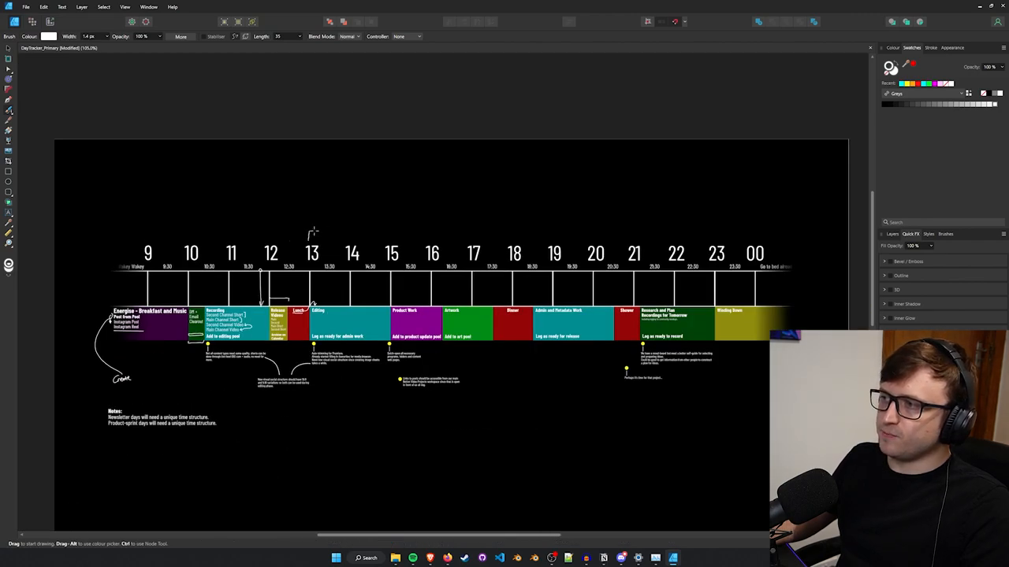
# - Handwrite Pool above the timeline, arrow Recording up to it, and mark near the 13 marker
pyautogui.moveTo(309, 234); pyautogui.dragTo(391, 233)
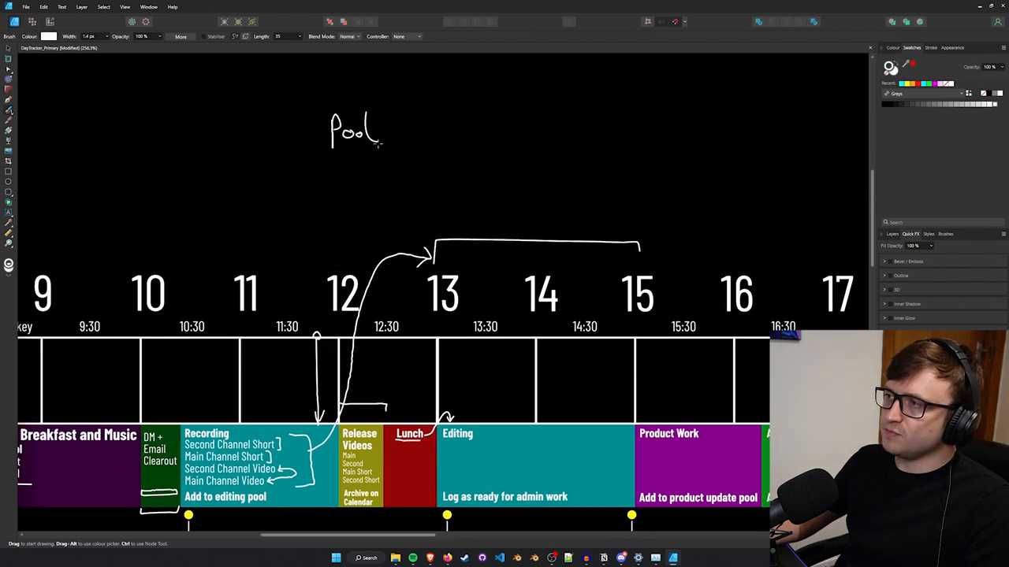
pyautogui.moveTo(371, 150); pyautogui.dragTo(423, 236)
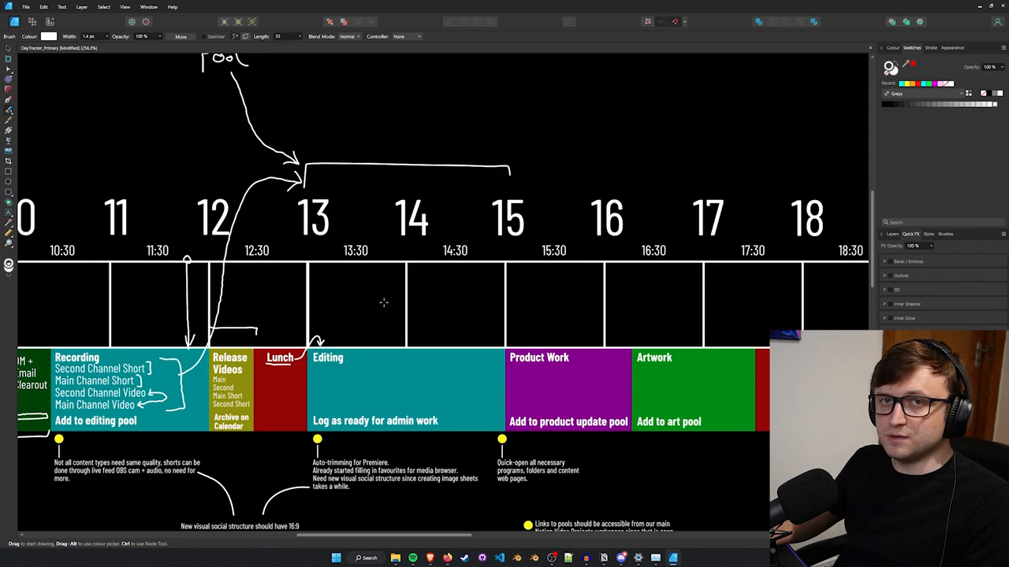
pyautogui.scroll(-3)
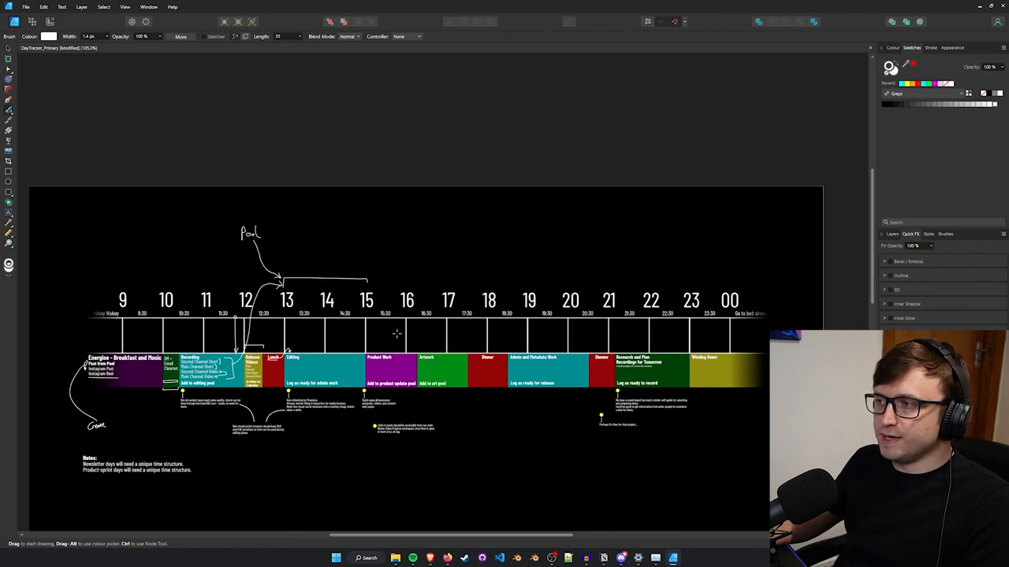
pyautogui.moveTo(287, 262)
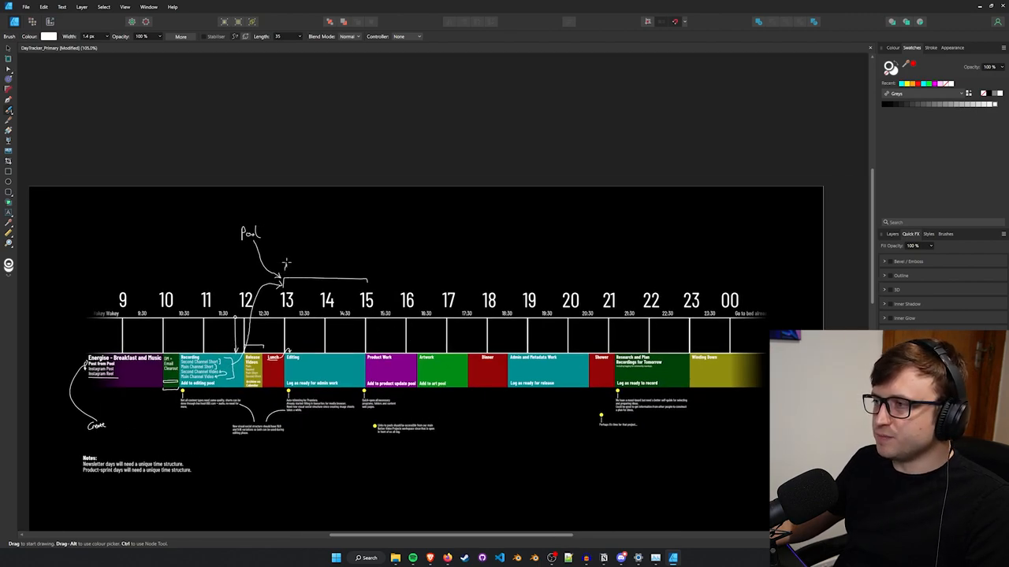
pyautogui.moveTo(287, 265); pyautogui.dragTo(575, 268)
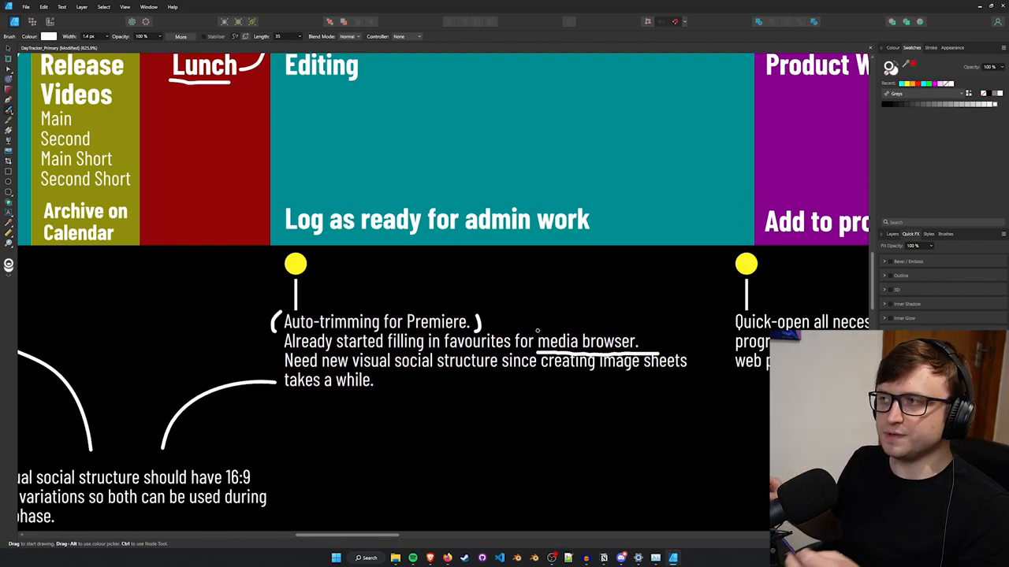
# - Underline 'social structure' in the Editing notes
pyautogui.moveTo(392, 380); pyautogui.dragTo(482, 380)
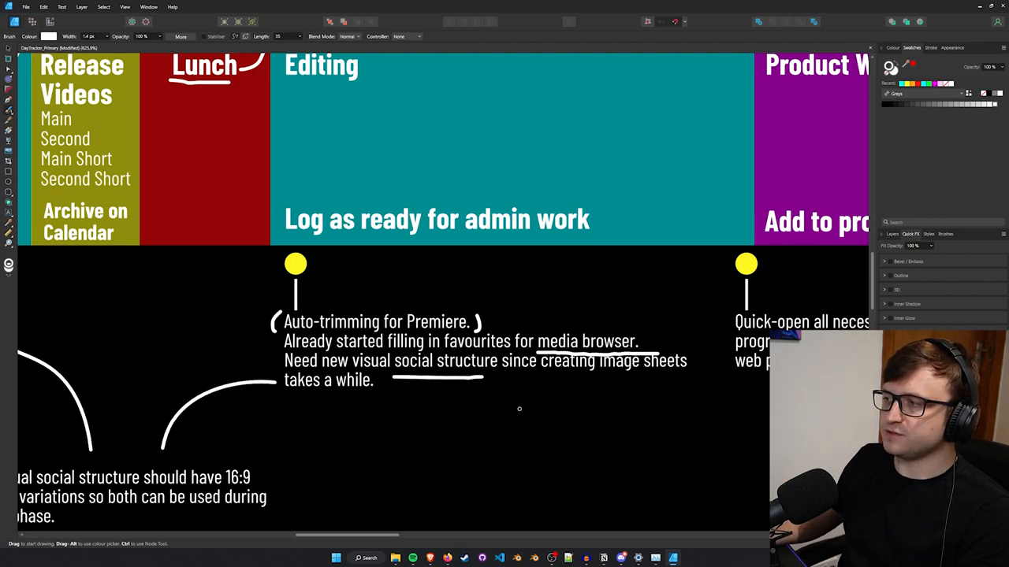
pyautogui.moveTo(557, 419)
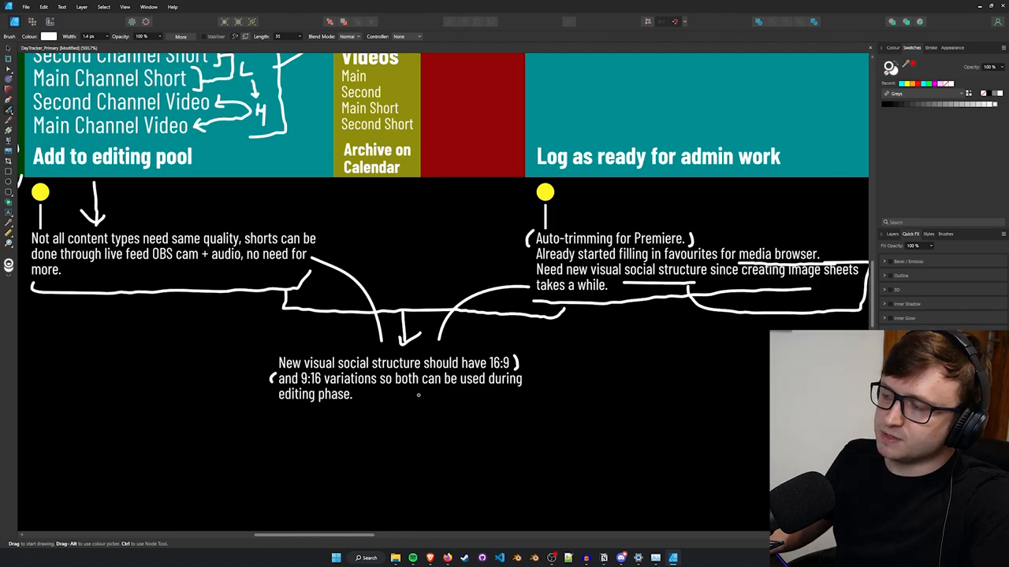
# - Extend the connecting line beneath the 16:9 and 9:16 note
pyautogui.moveTo(274, 407); pyautogui.dragTo(539, 402)
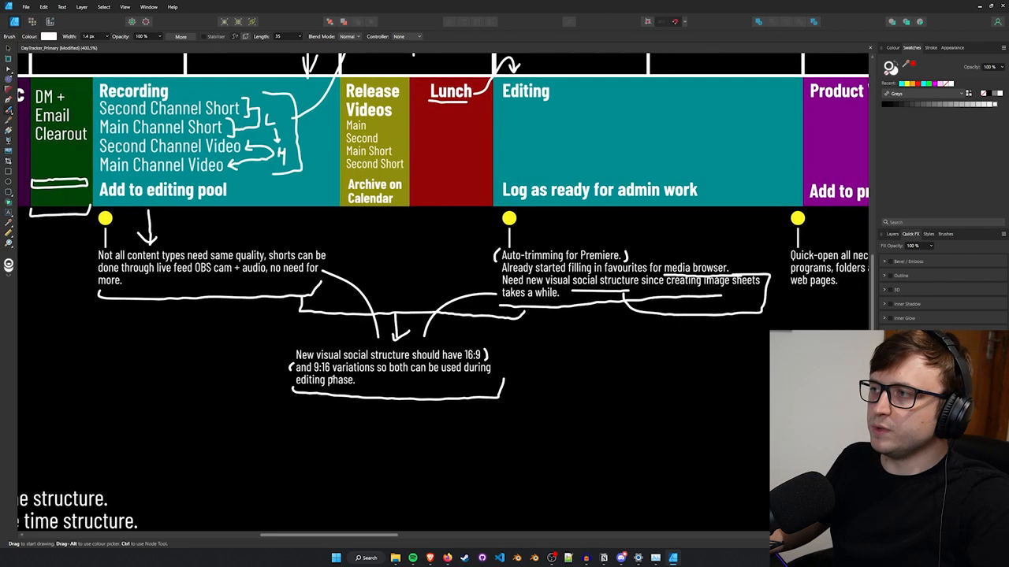
# - Pan right toward the Editing and Product Work blocks
pyautogui.hscroll(3)
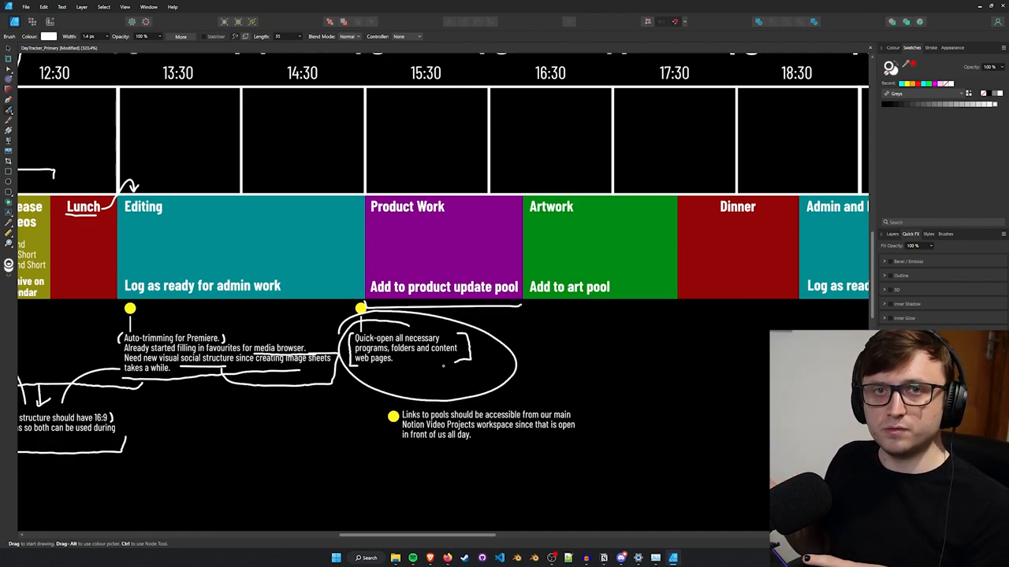
# - Pan to the evening blocks and stroke the first line of the X over Dinner
pyautogui.scroll(-3)
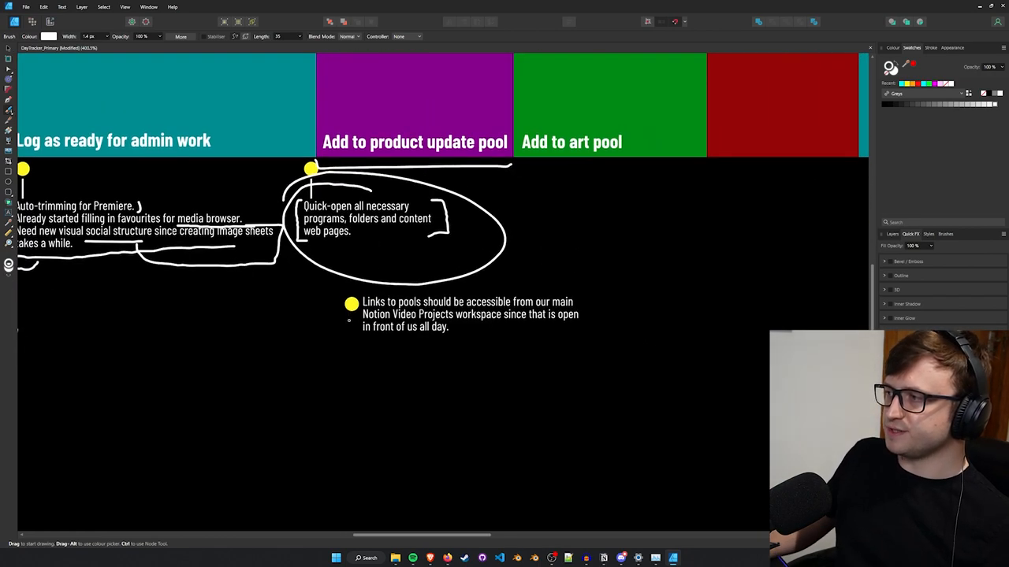
pyautogui.moveTo(347, 296); pyautogui.dragTo(591, 334)
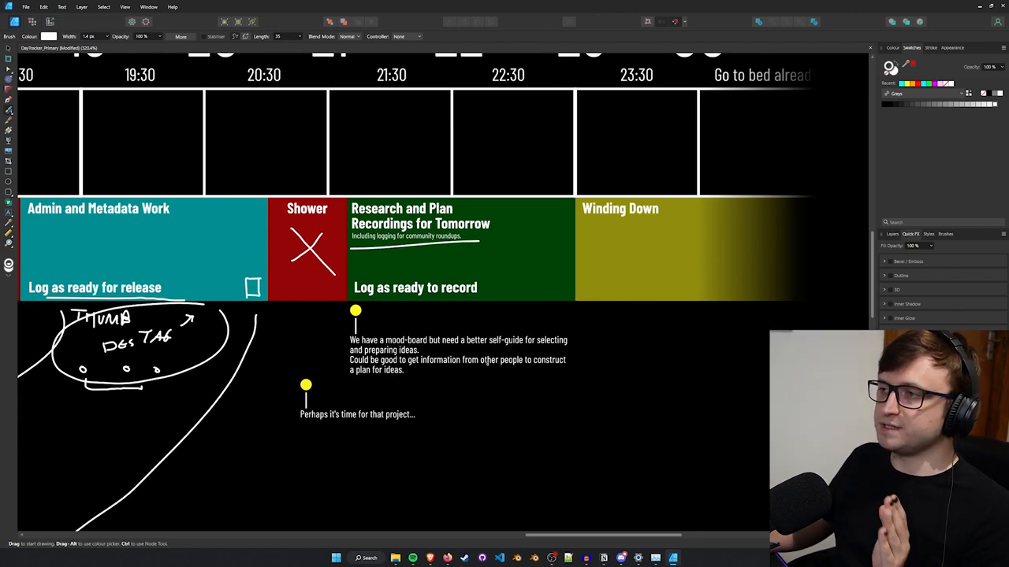
# - Underline the 'Log as ready for release' label with a hand-drawn stroke
pyautogui.moveTo(300, 424); pyautogui.dragTo(413, 424)
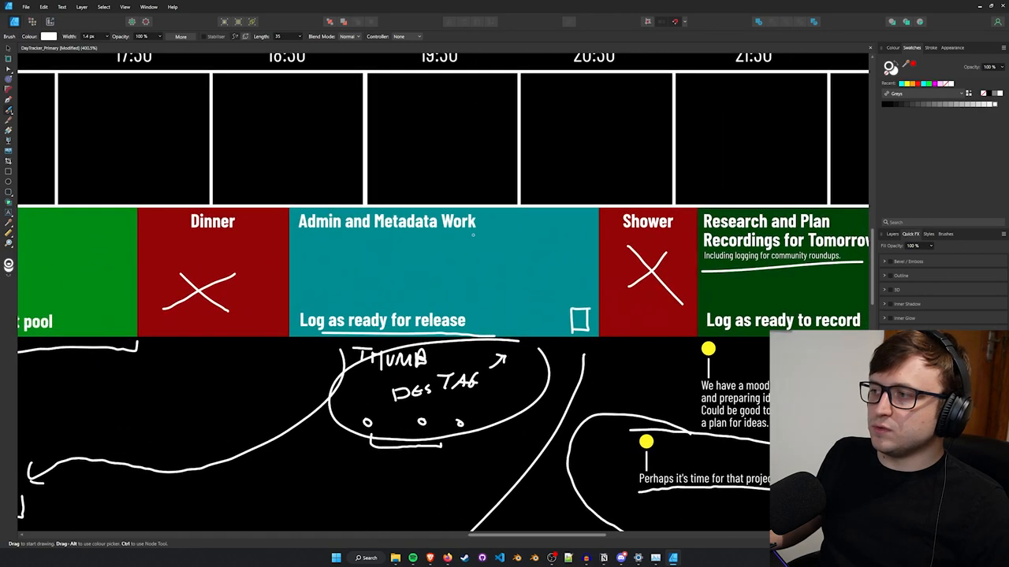
pyautogui.moveTo(401, 259)
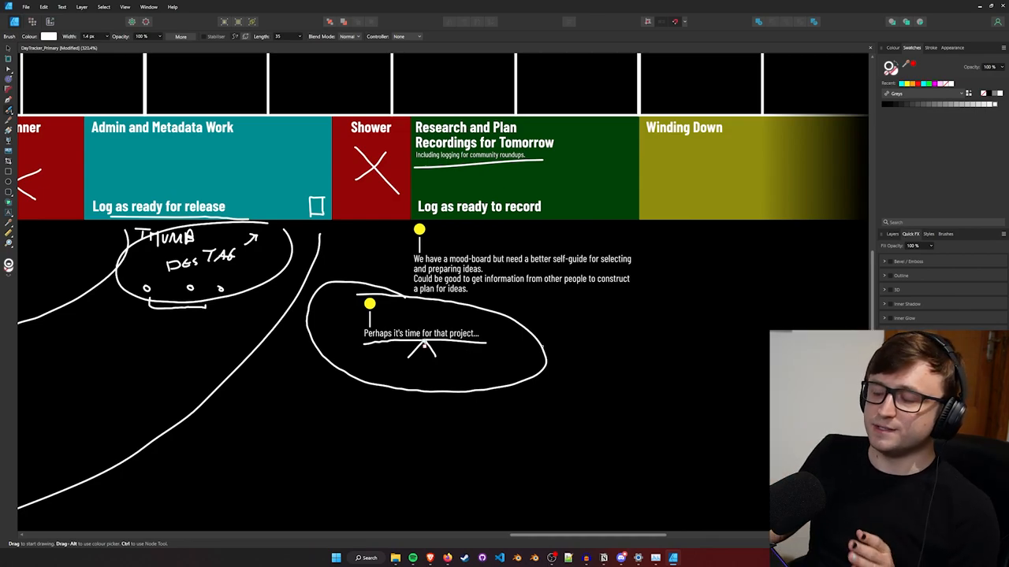
# - Draw a curved arrow from the circled project note up to the Research and Plan block
pyautogui.moveTo(544, 347); pyautogui.dragTo(586, 201)
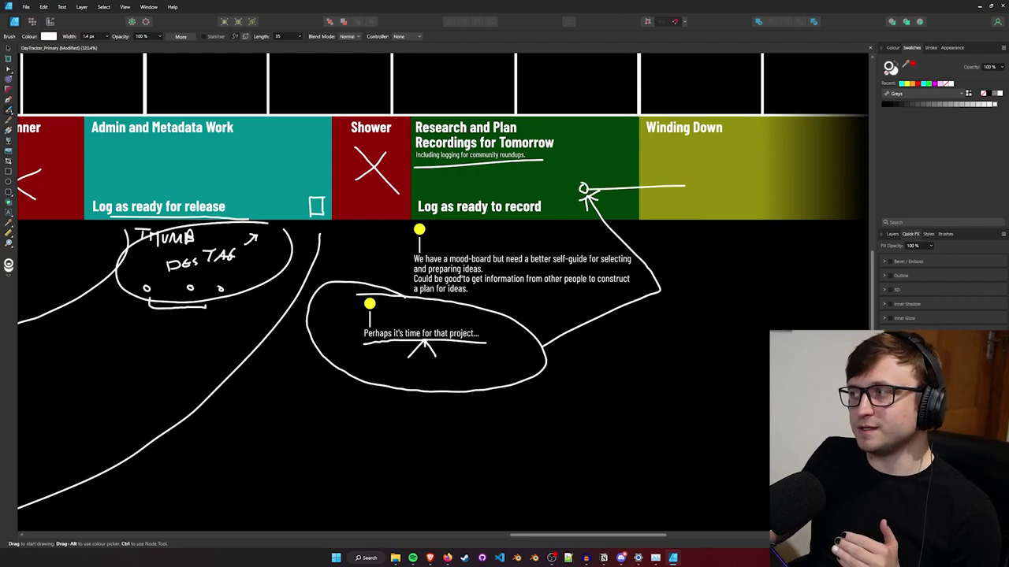
pyautogui.scroll(-3)
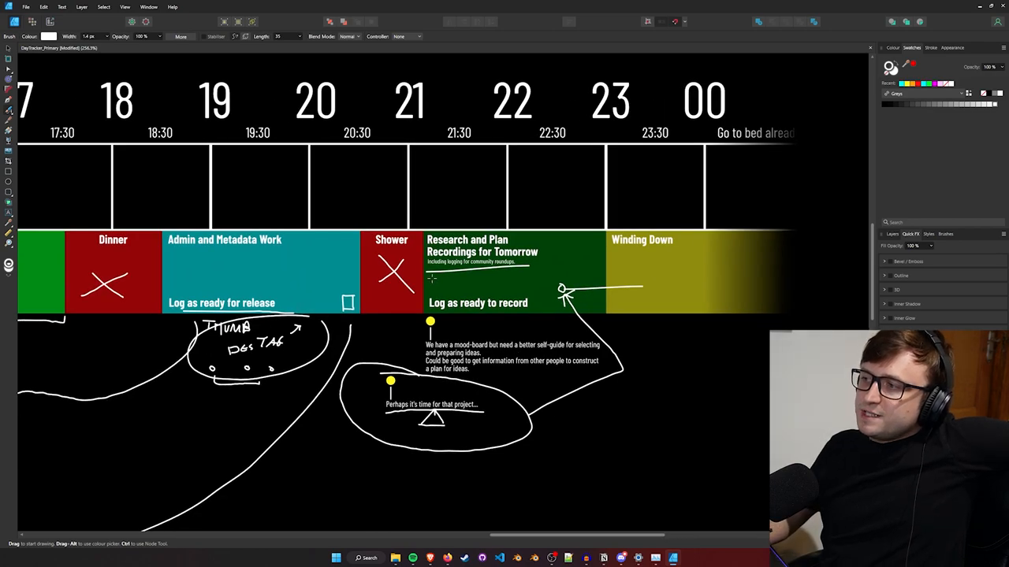
# - Pan to the midday blocks and zoom out to show the whole timeline
pyautogui.moveTo(426, 276); pyautogui.dragTo(612, 276)
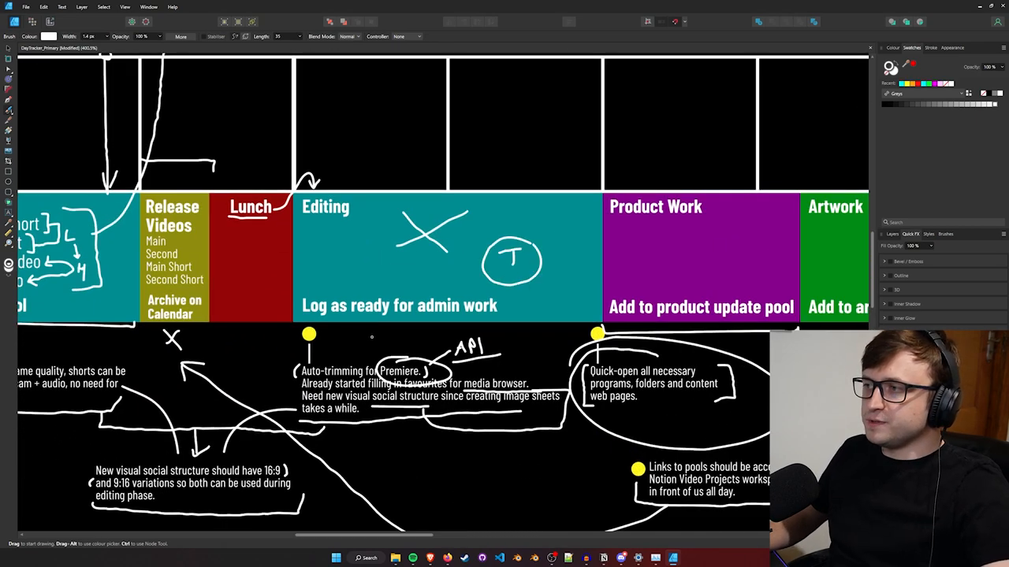
pyautogui.scroll(-3)
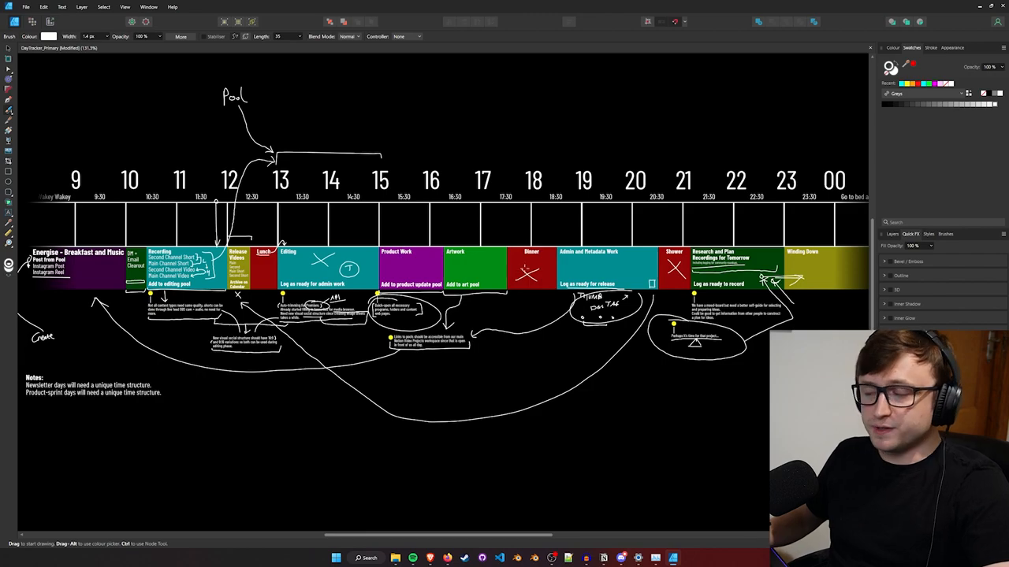